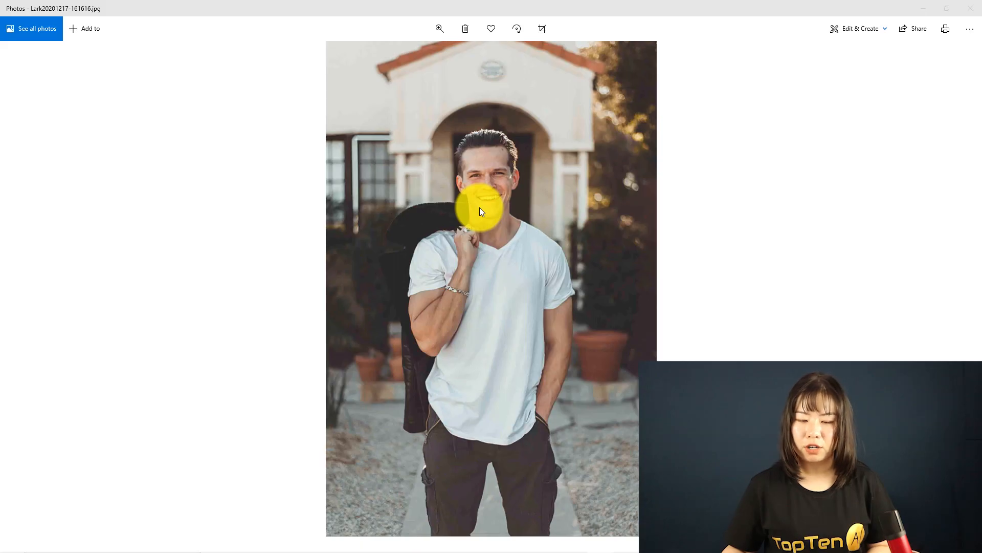
pyautogui.moveTo(510, 237)
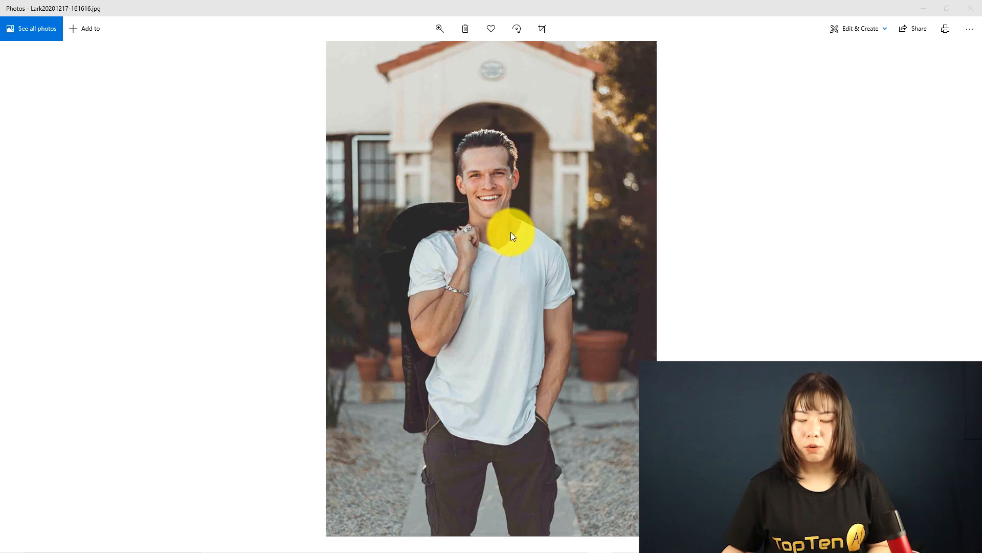
# - Zoom into the portrait to inspect the man's face and shirt
pyautogui.click(439, 29)
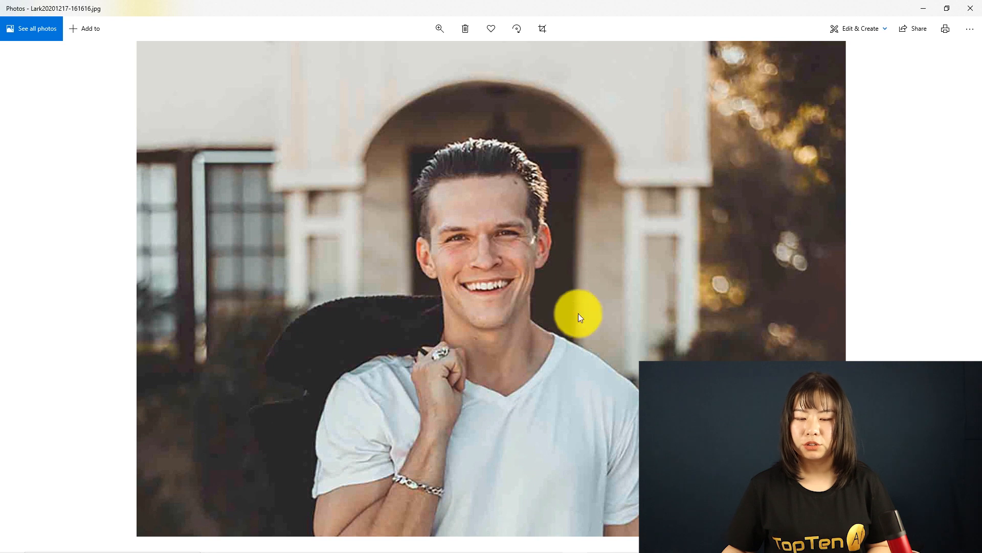
pyautogui.moveTo(466, 285)
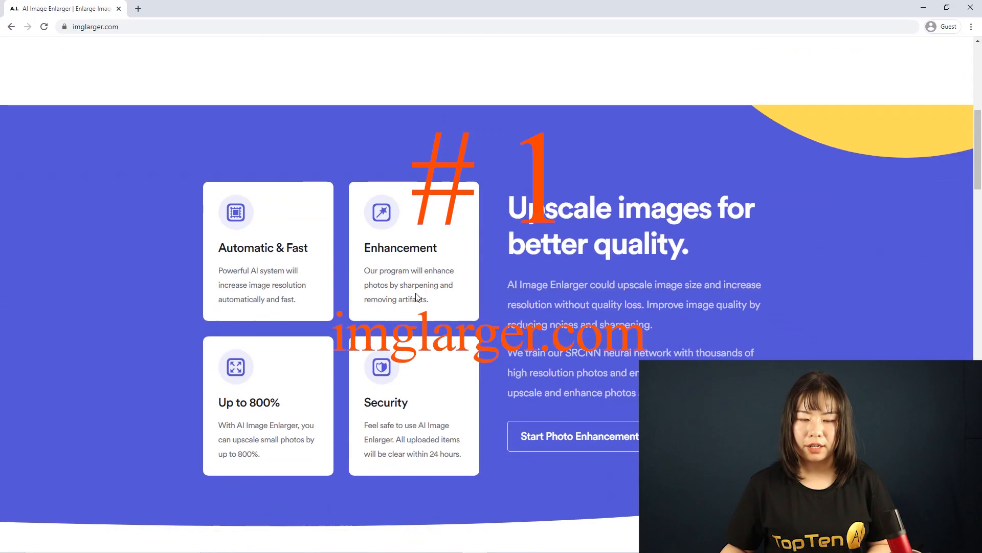
# - Scroll the imglarger.com homepage to review the enlarger's features
pyautogui.scroll(-3)
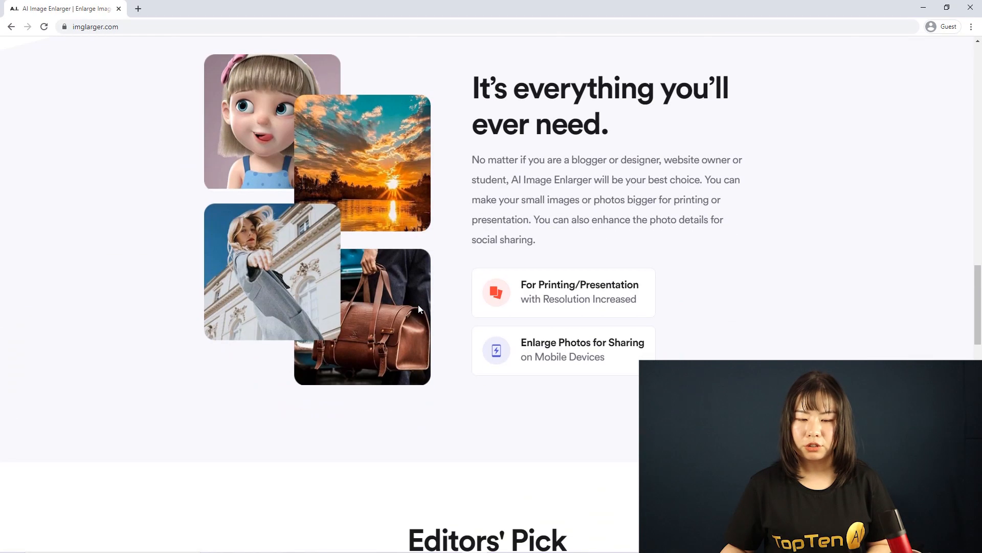
pyautogui.scroll(-3)
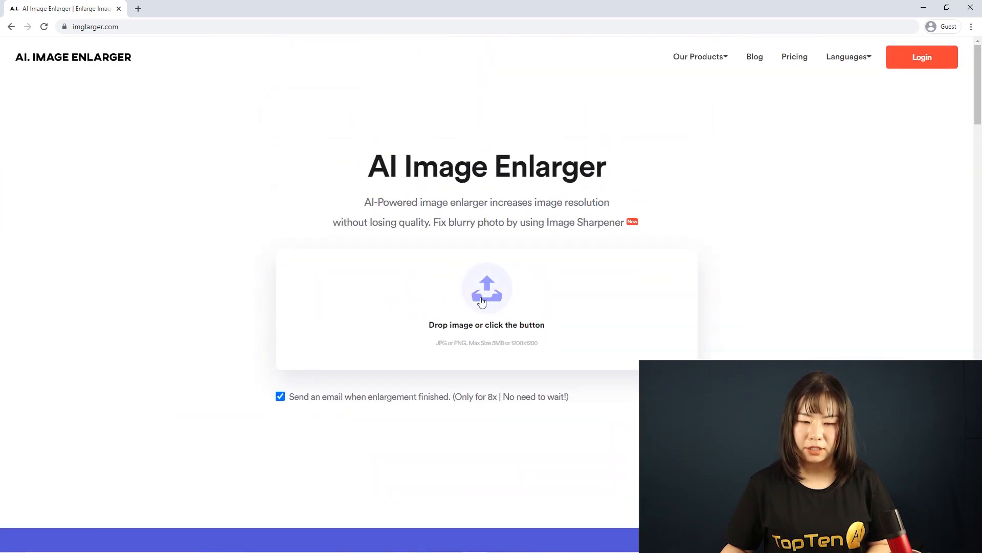
# - Upload the portrait JPG and go through Free Account to the Sign In page
pyautogui.click(486, 289)
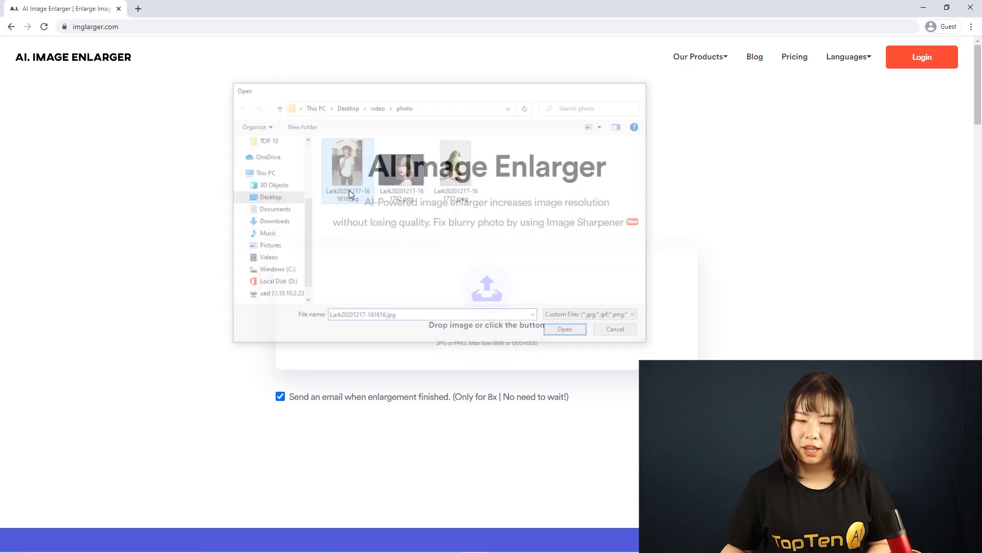
pyautogui.click(563, 329)
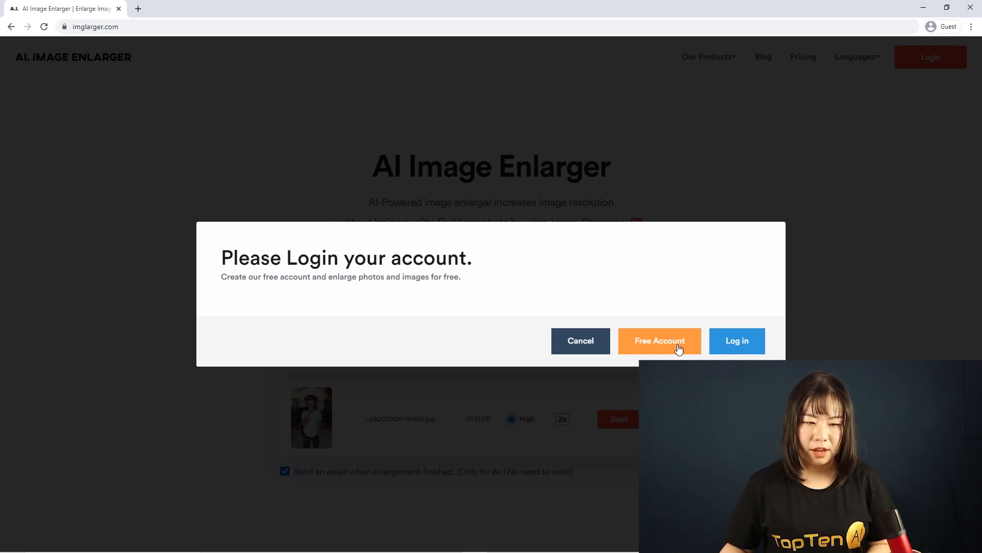
pyautogui.click(658, 340)
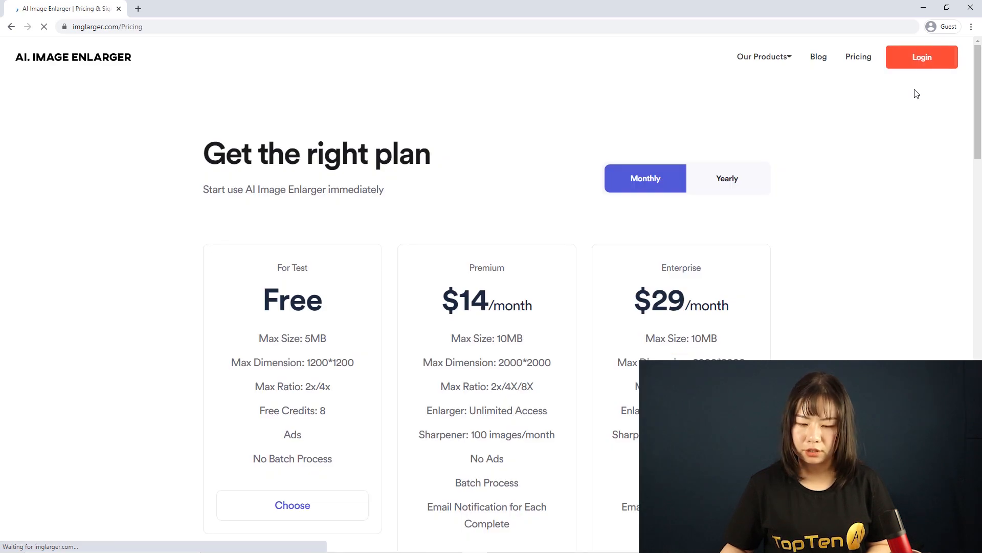
pyautogui.click(921, 57)
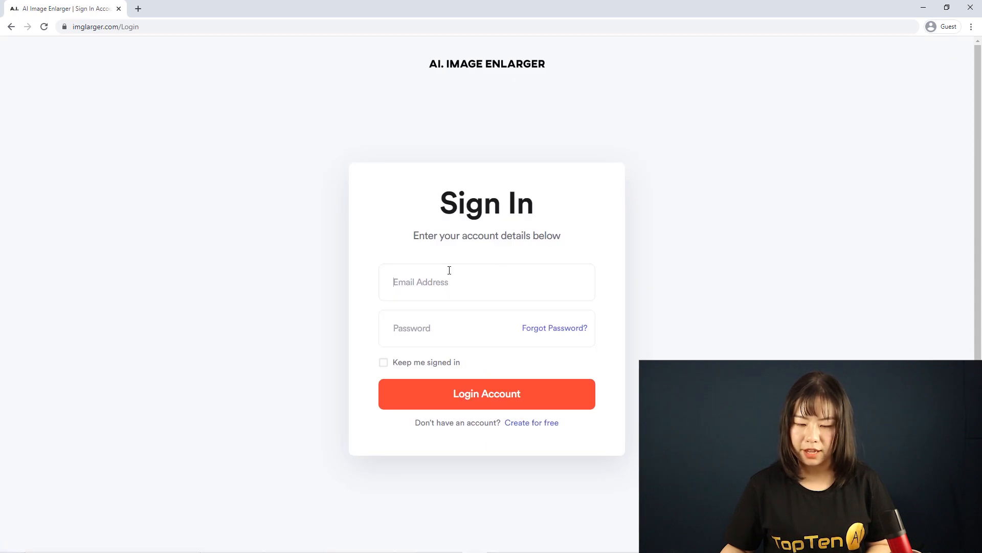
pyautogui.moveTo(479, 291)
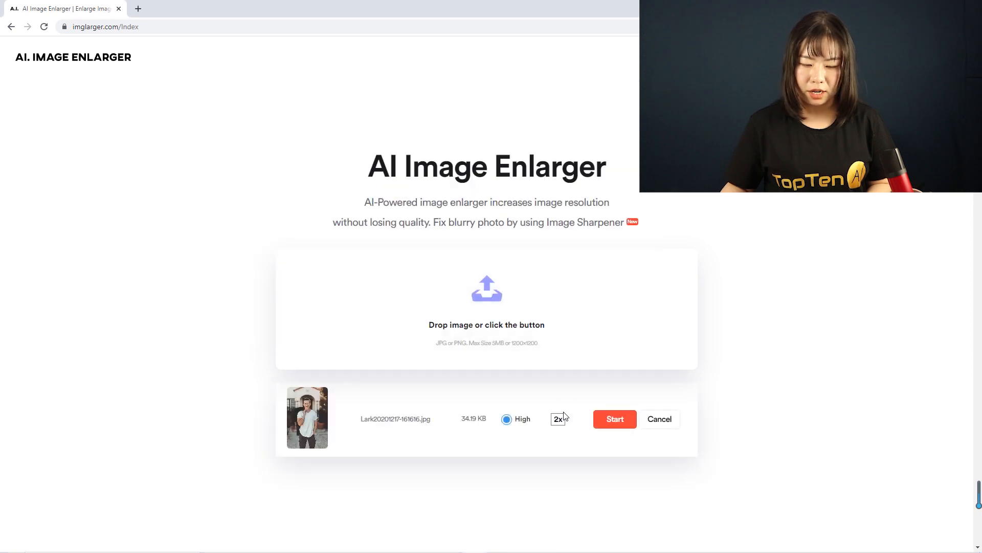
# - Set the enlargement ratio from 2x to 4x and start enlarging
pyautogui.click(557, 418)
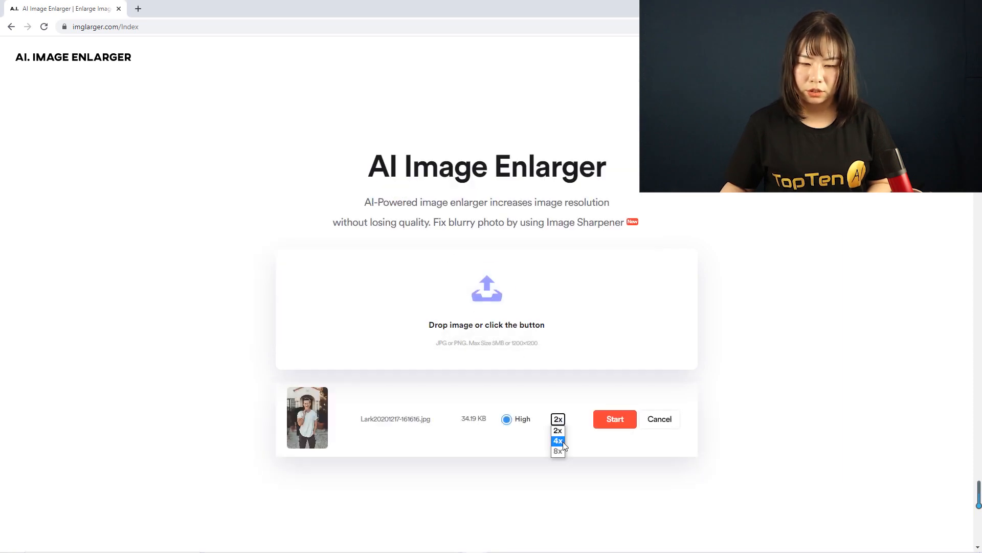
pyautogui.click(557, 440)
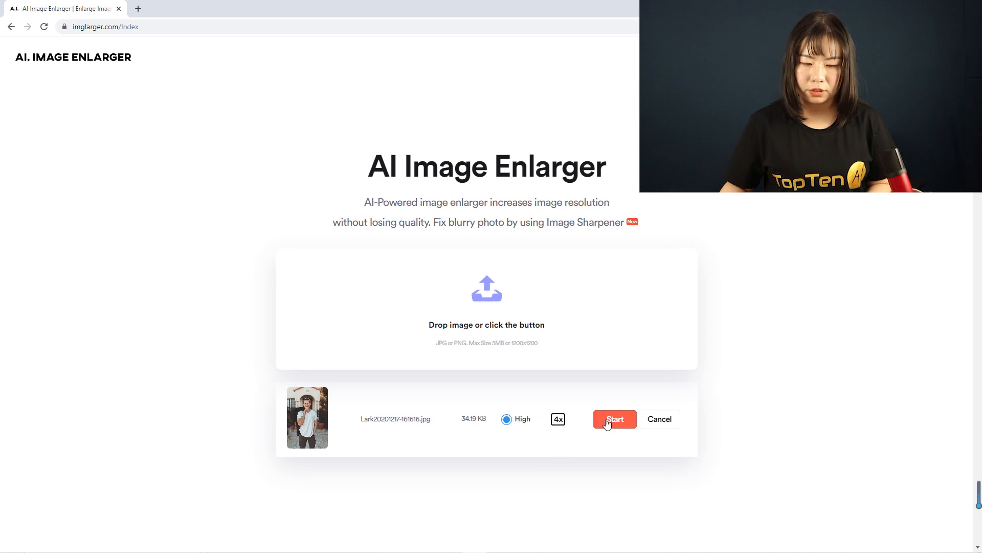
pyautogui.click(614, 418)
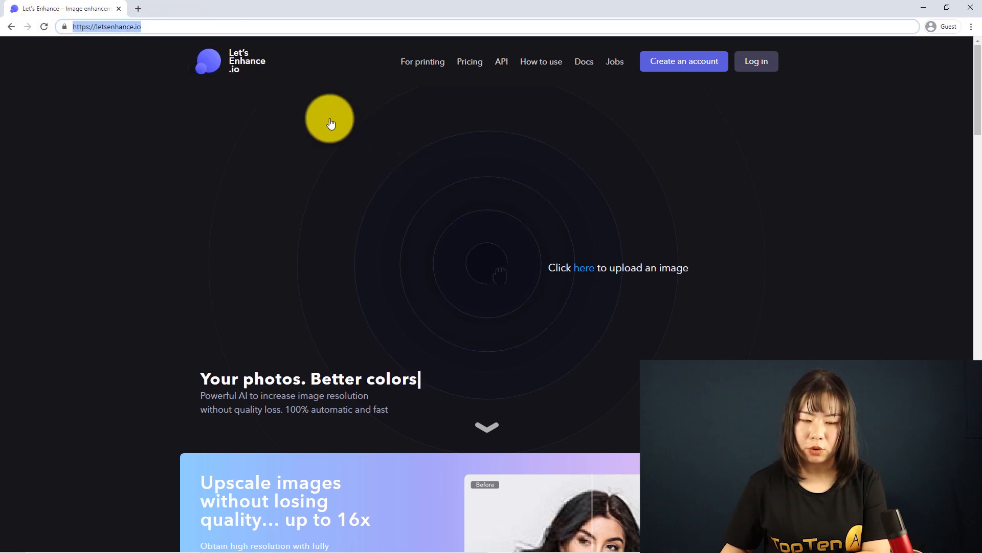
# - Upload the portrait JPG to Let's Enhance
pyautogui.click(583, 268)
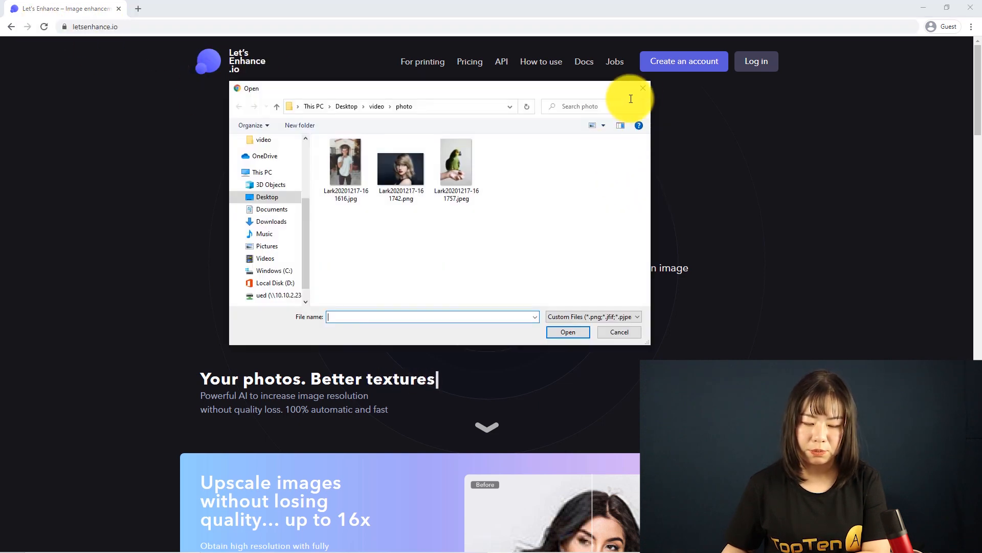
pyautogui.click(618, 331)
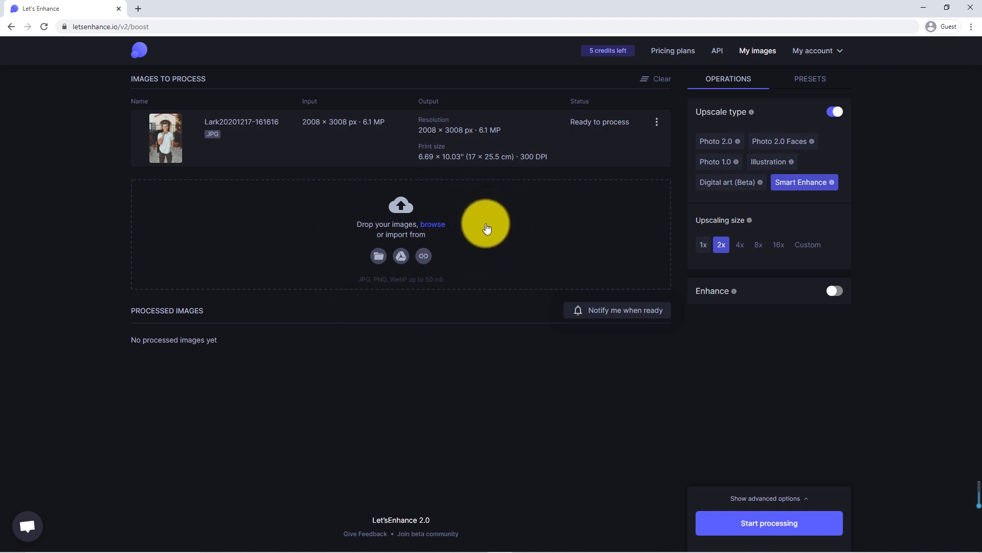
pyautogui.moveTo(705, 330)
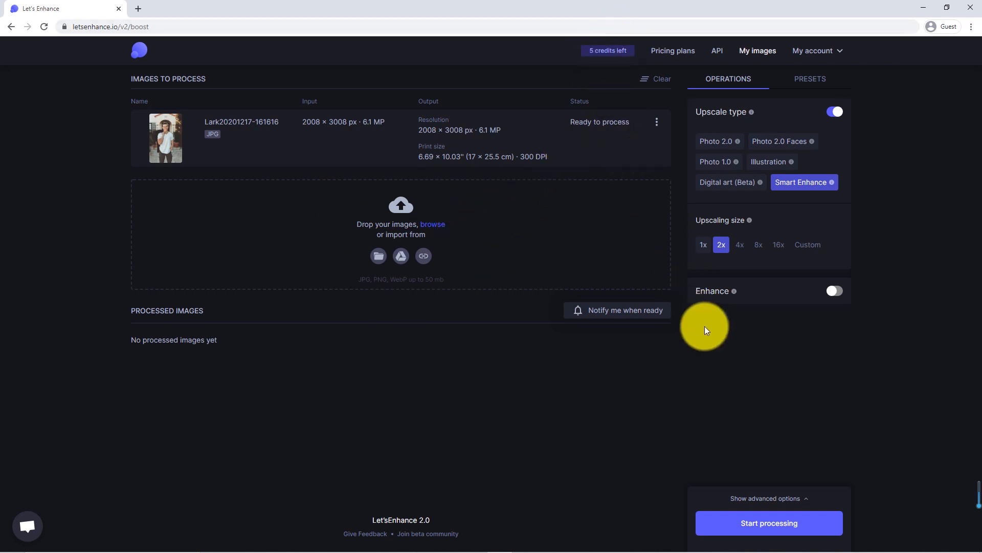
# - Process the portrait with Smart Enhance at 2x and JPEG output
pyautogui.click(768, 498)
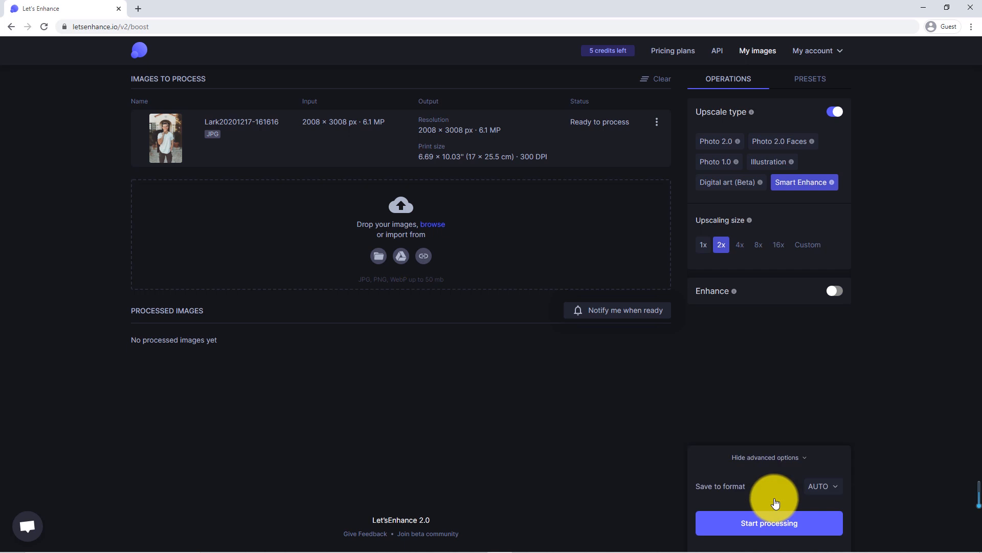
pyautogui.click(822, 485)
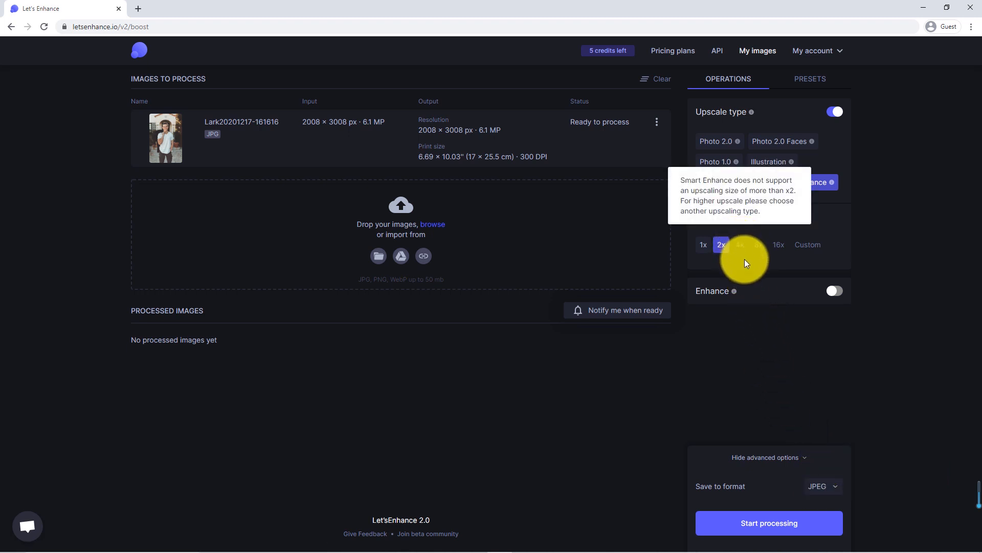
pyautogui.click(803, 181)
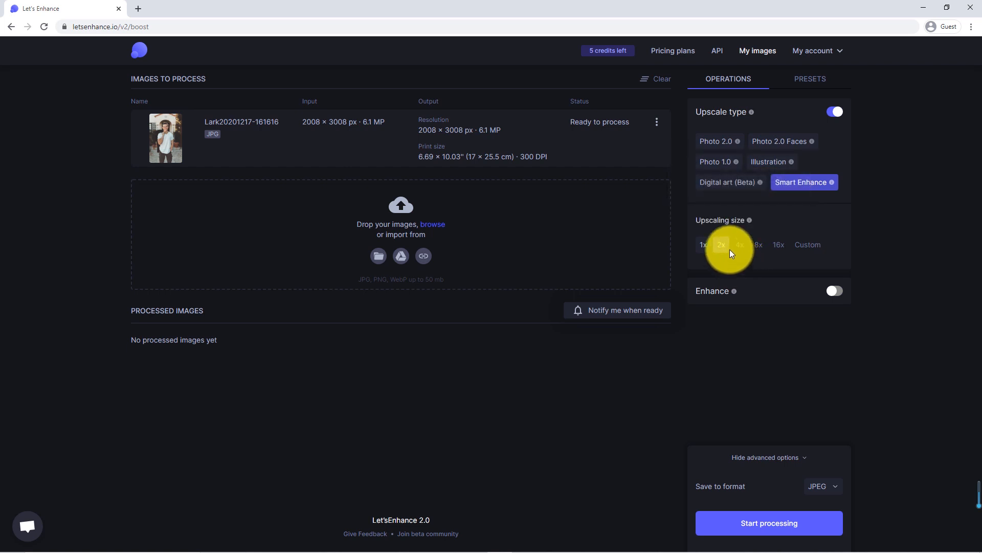
pyautogui.click(720, 245)
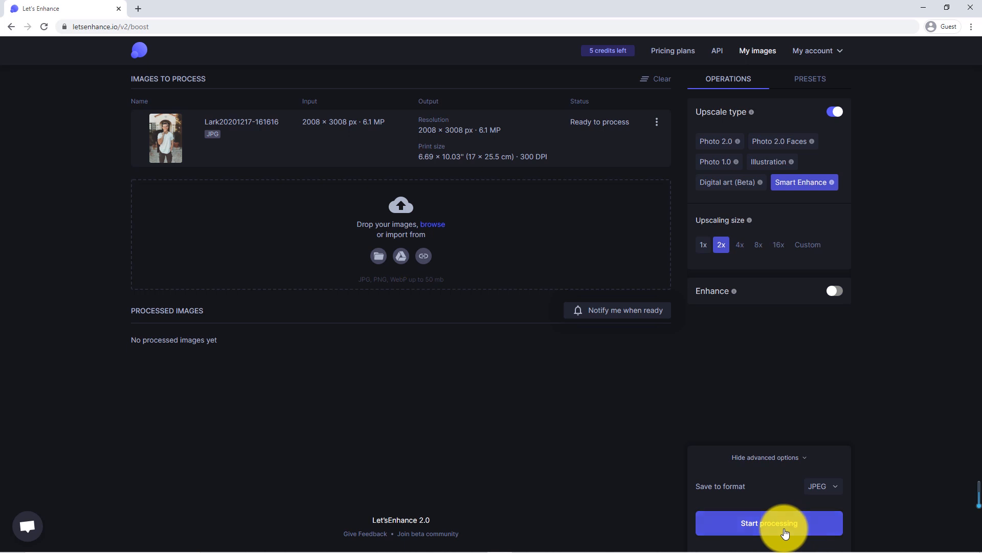
pyautogui.click(768, 522)
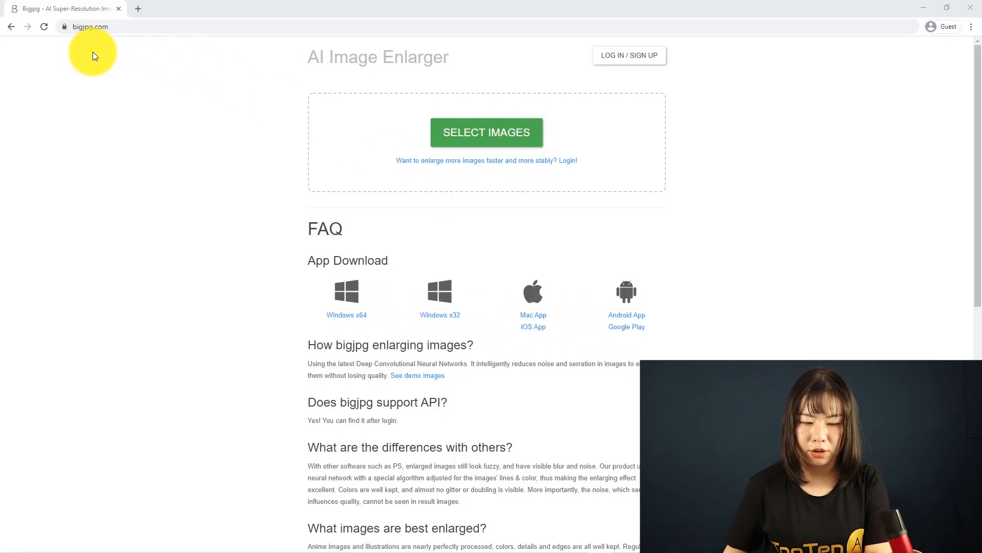
# - Select the portrait file for upload on bigjpg.com
pyautogui.click(87, 26)
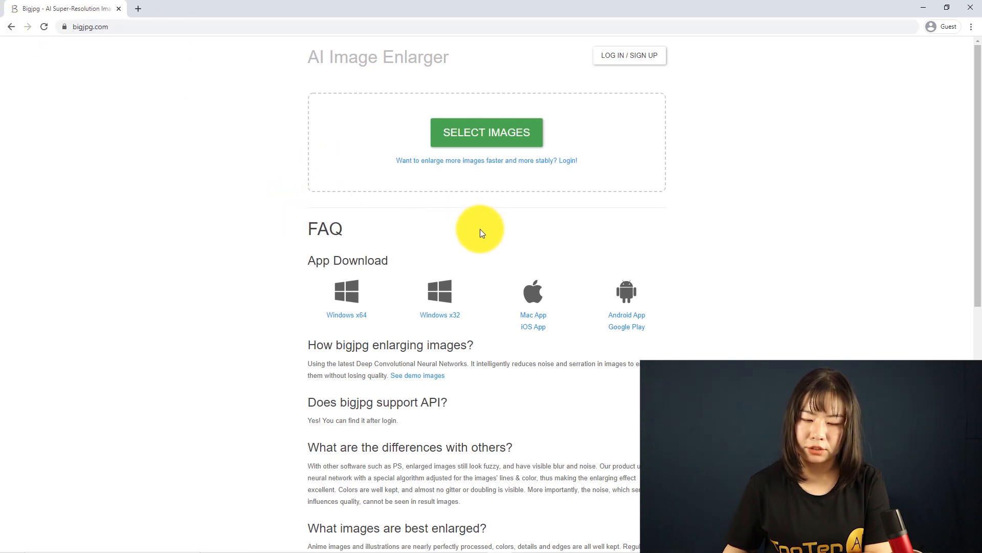
pyautogui.moveTo(486, 132)
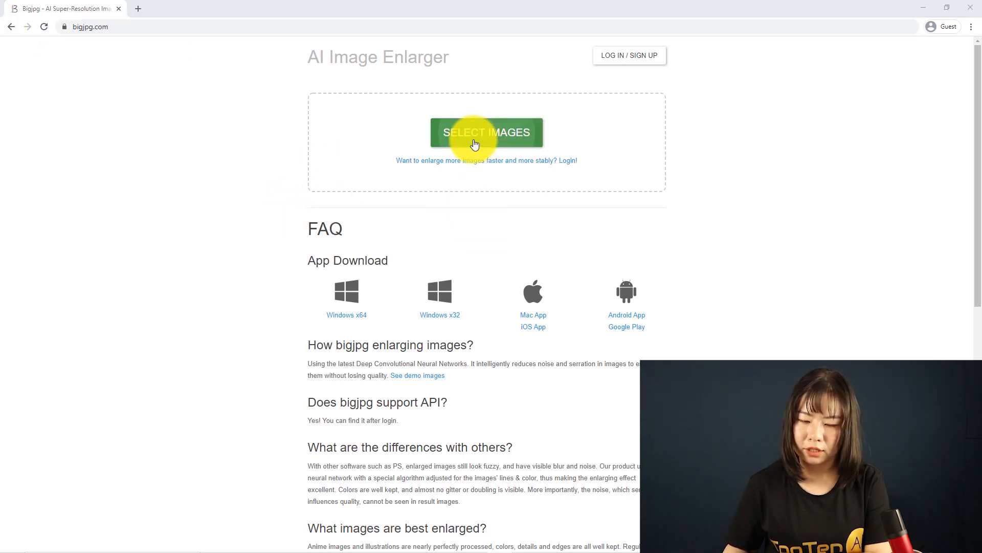
pyautogui.click(486, 132)
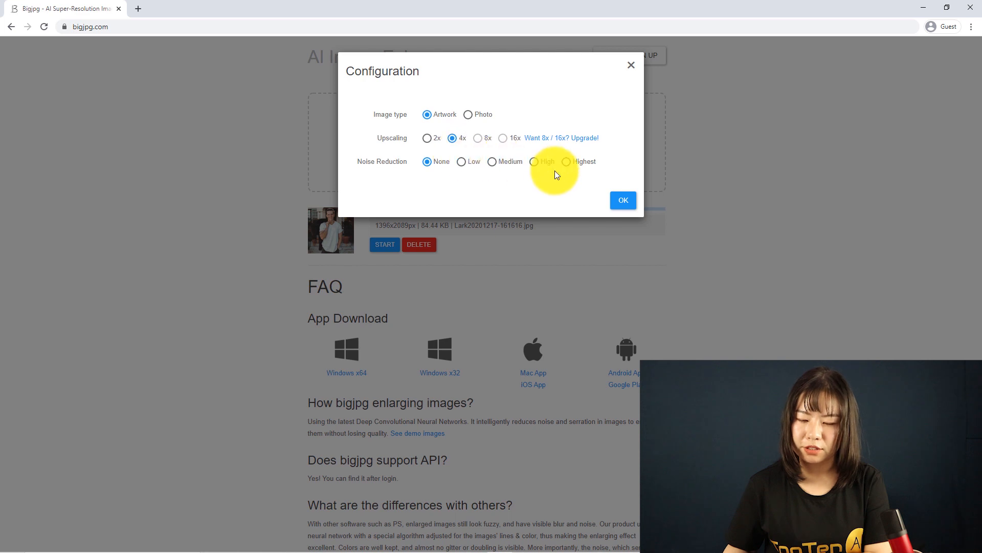
# - Confirm Artwork, 4x and no noise reduction to start uploading
pyautogui.click(623, 200)
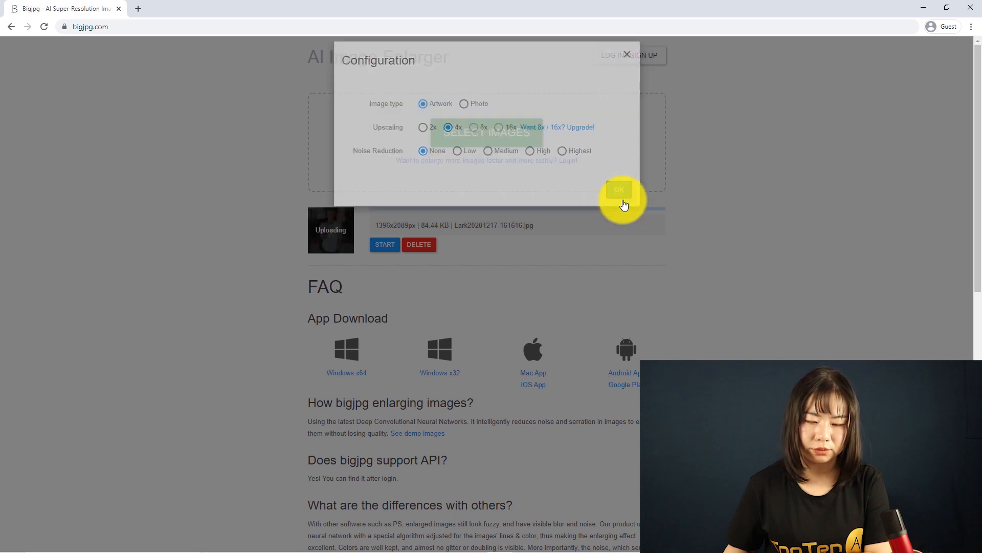
pyautogui.click(618, 190)
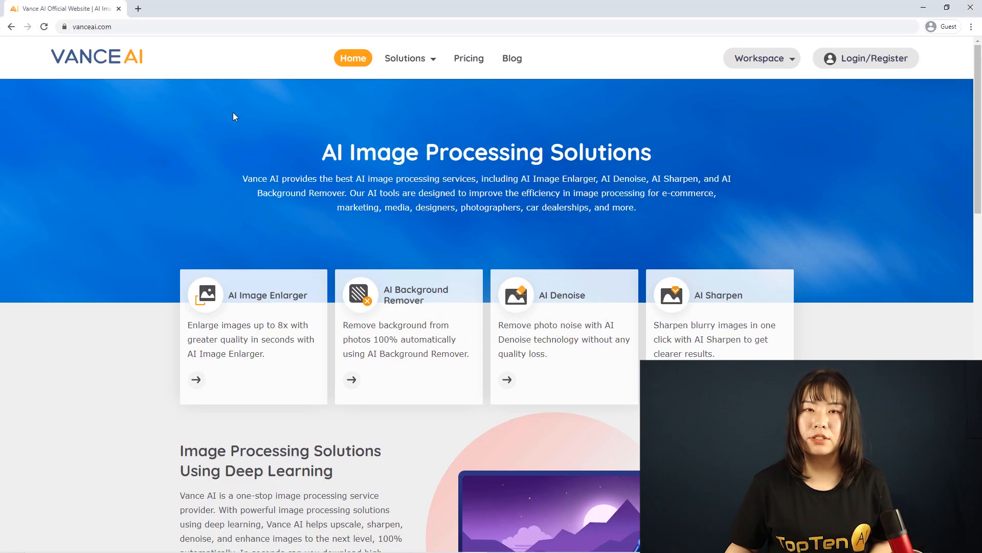
# - Go to Solutions > AI Image Enlarger and upload the portrait photo
pyautogui.click(406, 59)
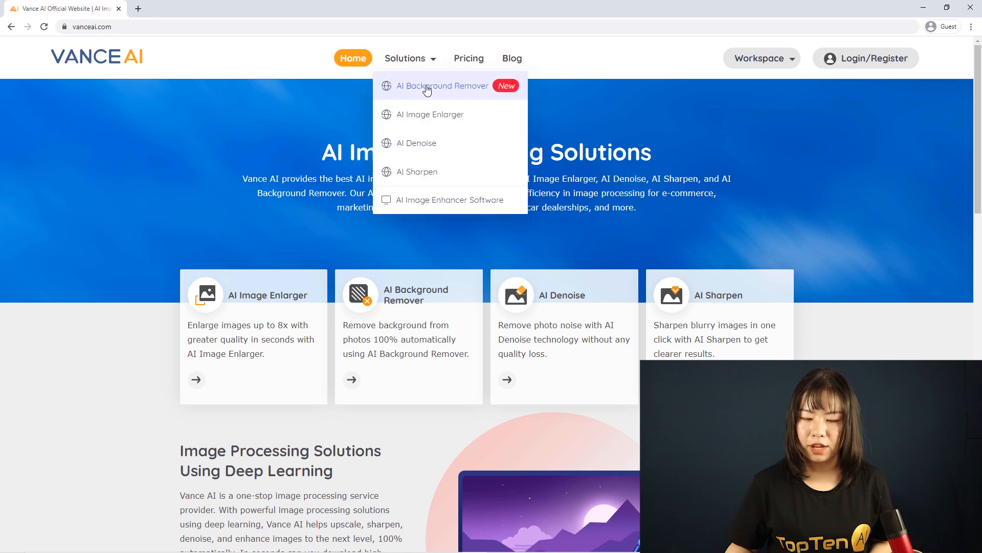
pyautogui.click(431, 114)
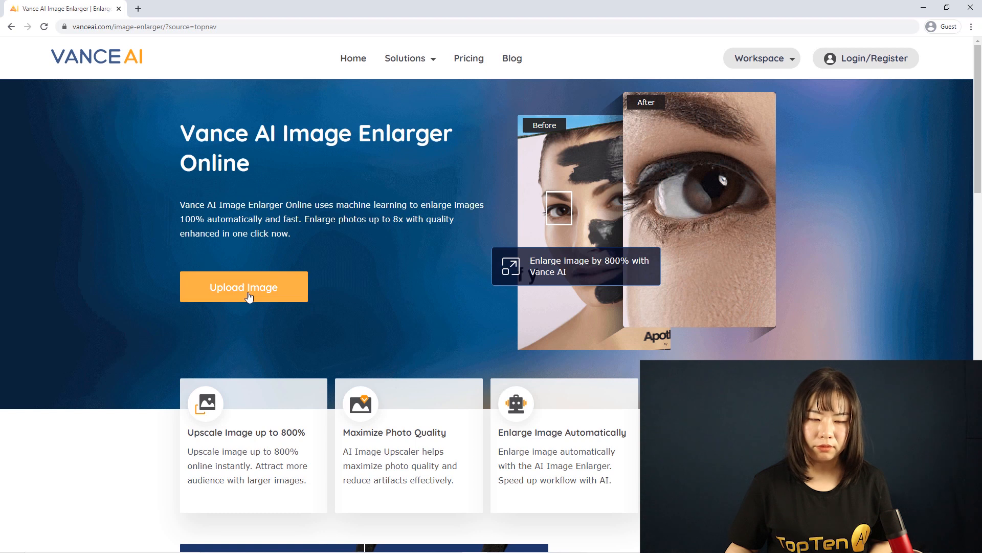
pyautogui.click(243, 287)
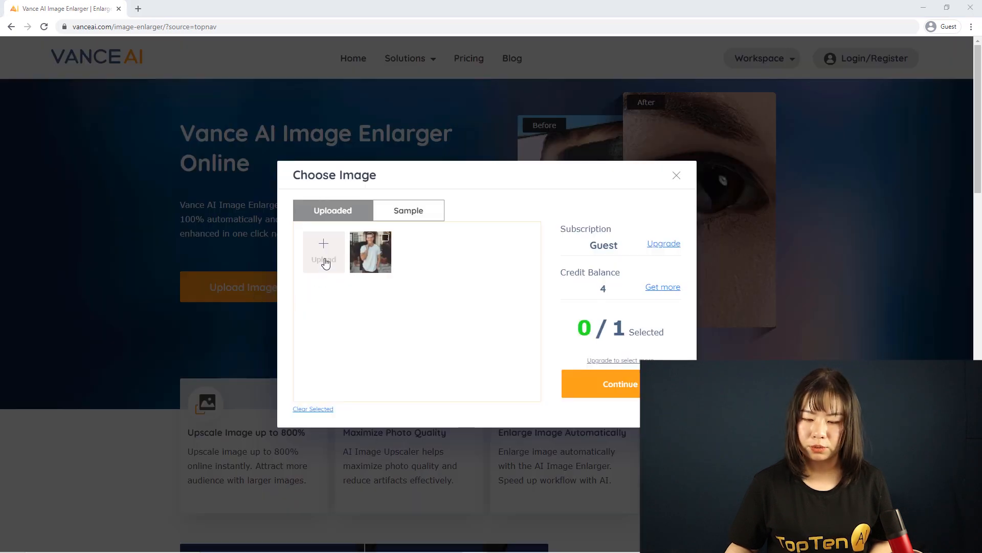
pyautogui.click(323, 251)
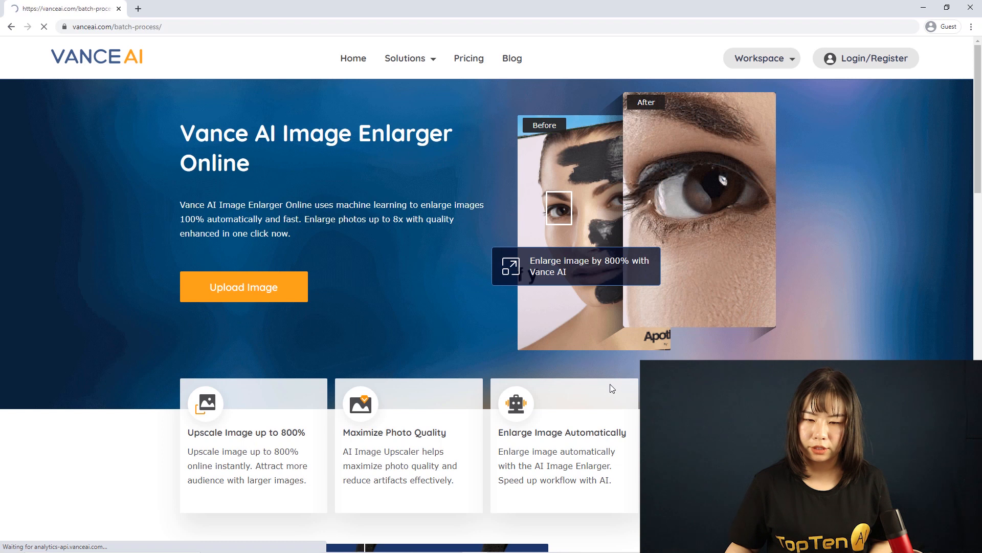
# - Choose 4X under AI Enlarge, keeping Suppress Noise on
pyautogui.click(243, 287)
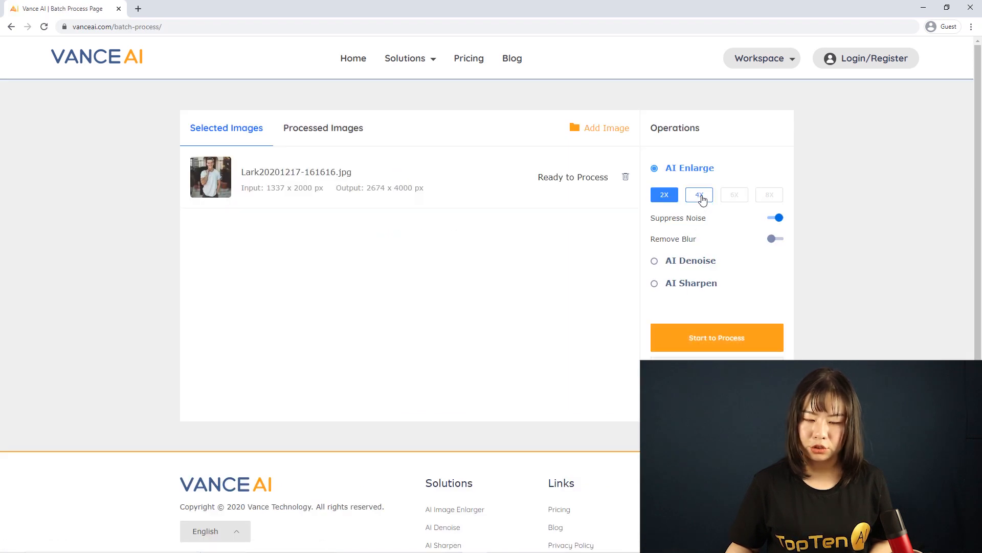
pyautogui.click(699, 195)
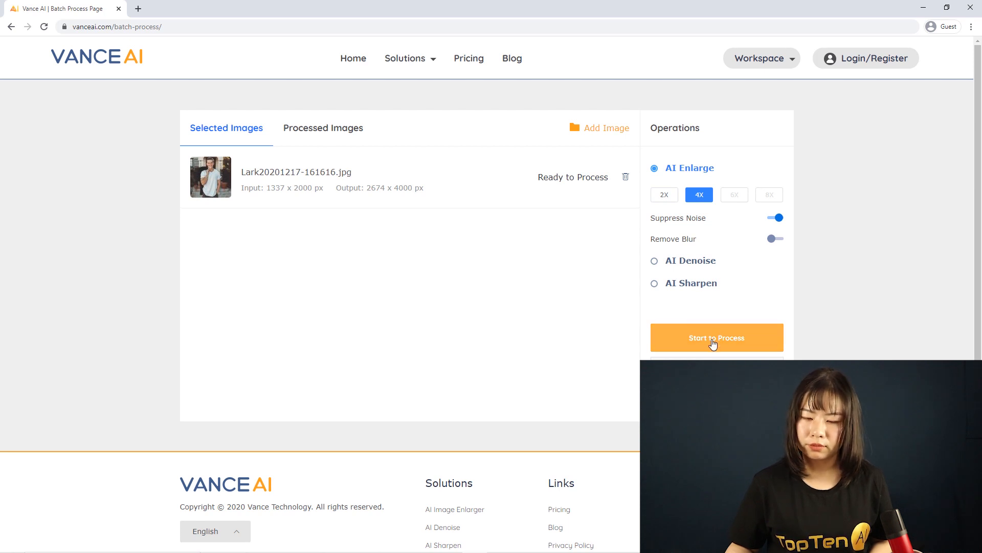
# - Enlarge the portrait in Vance AI to 5348 x 8000 px and start a Google sign-up to download it
pyautogui.click(717, 338)
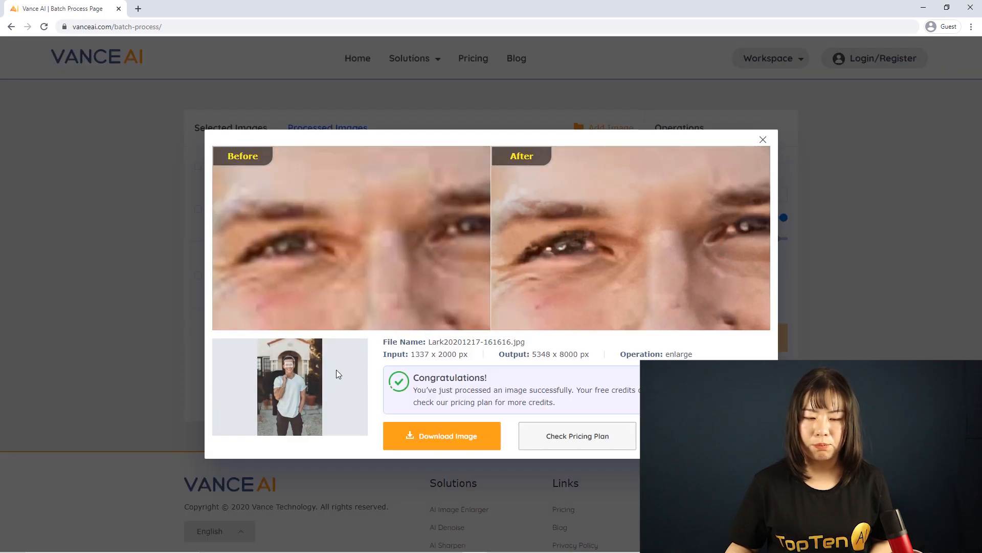
pyautogui.click(441, 435)
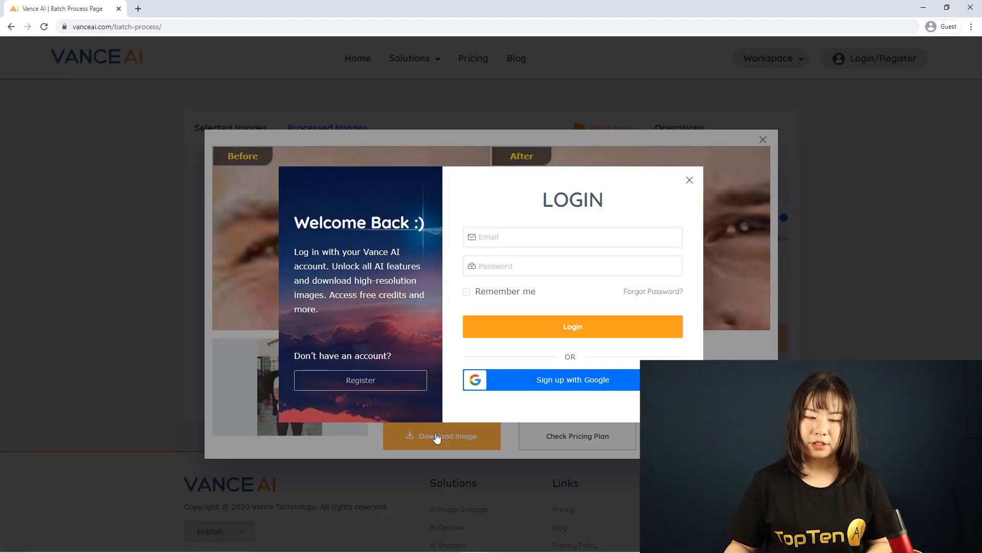
pyautogui.moveTo(433, 316)
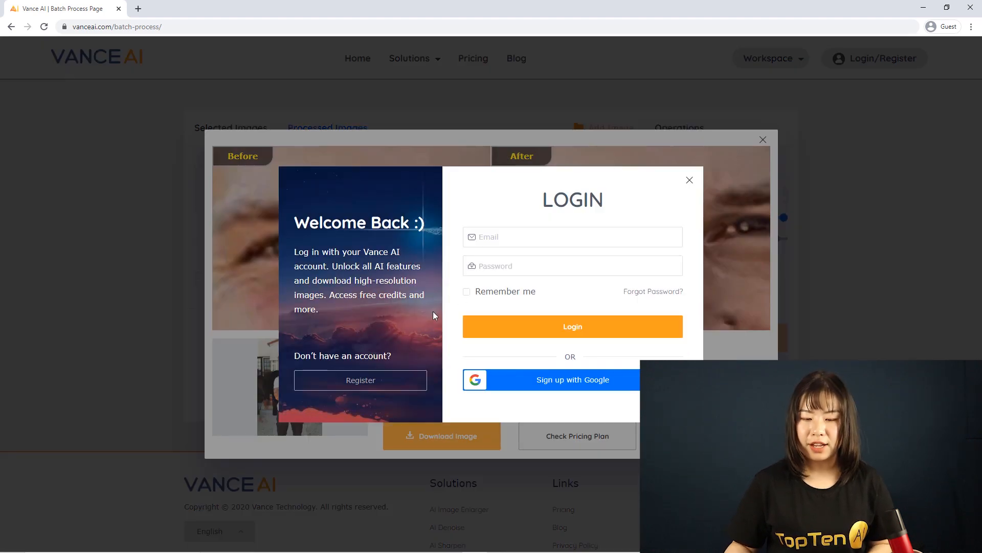
pyautogui.click(571, 379)
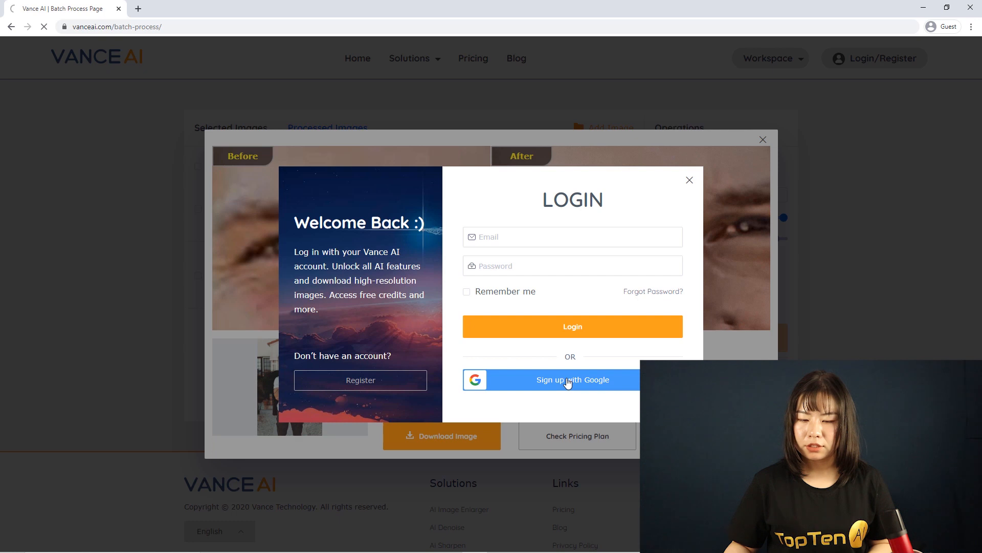